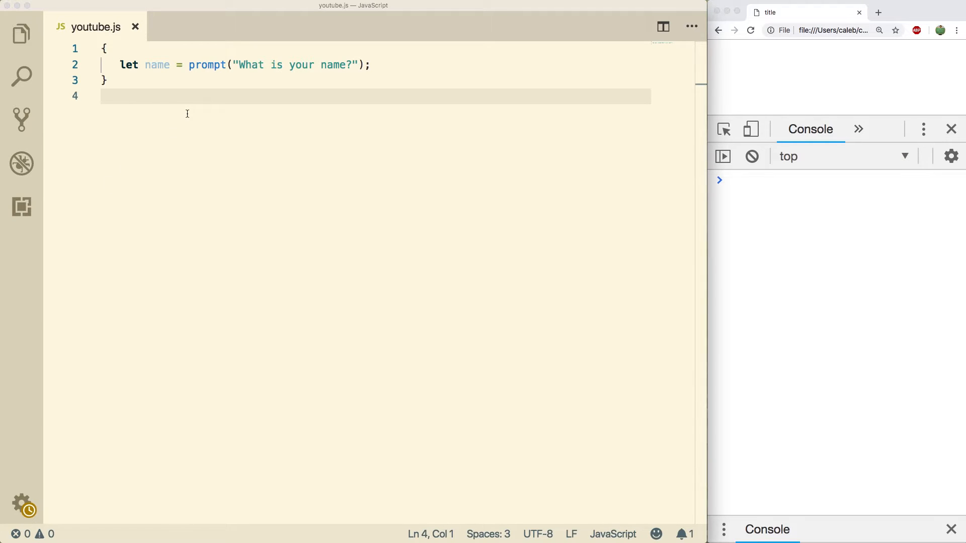
Below the prompt line, write if(name === "Claire") console.log("Hello"); without braces.
left_click(371, 64)
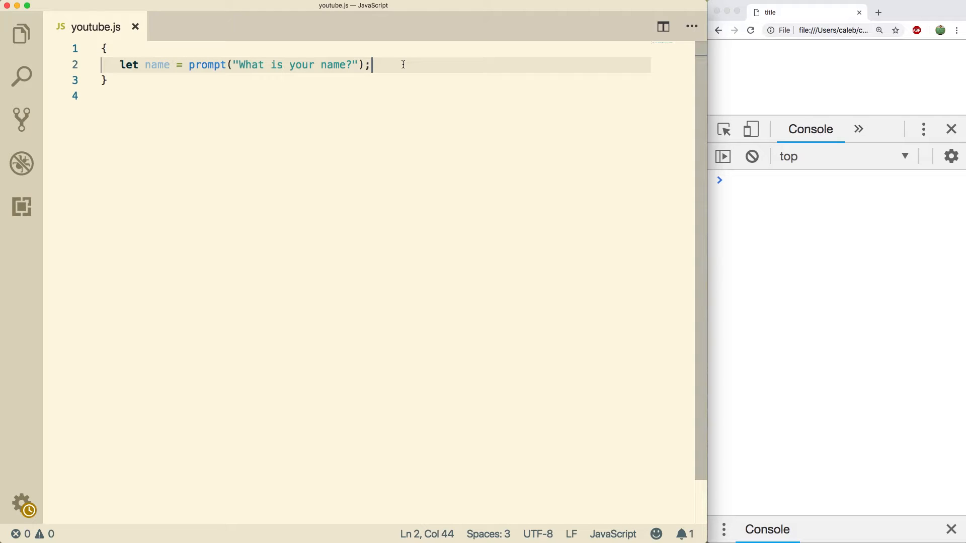
key("enter")
type("if(")
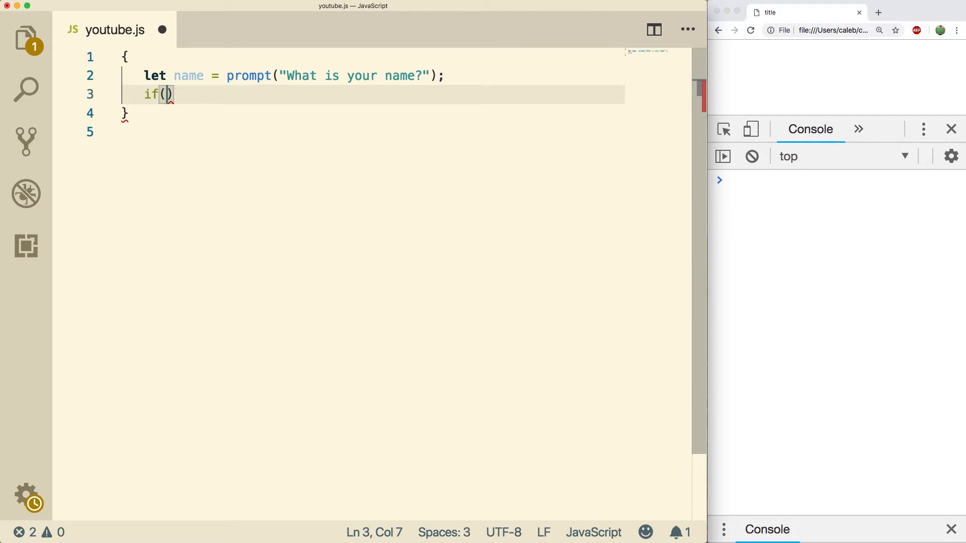
type("name ==")
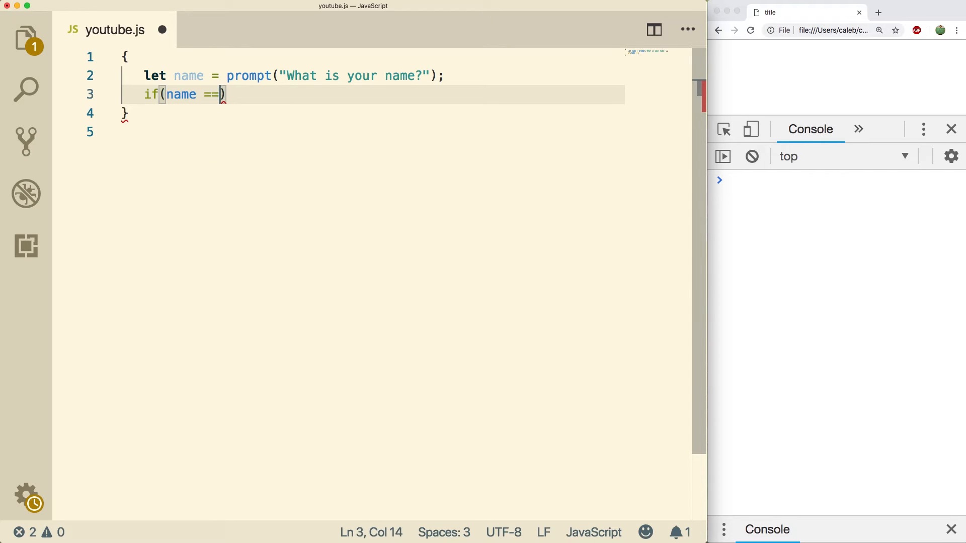
type("= \"\"")
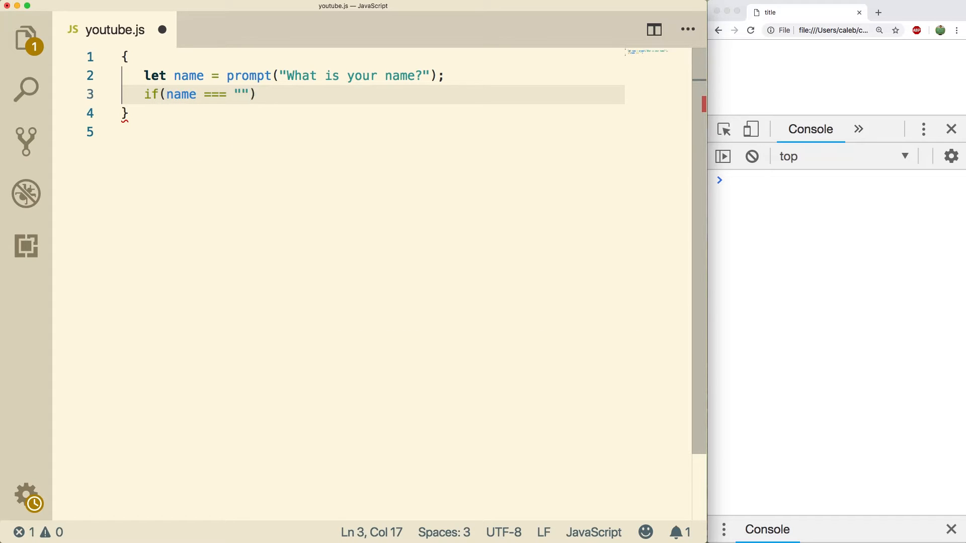
type("Claire")
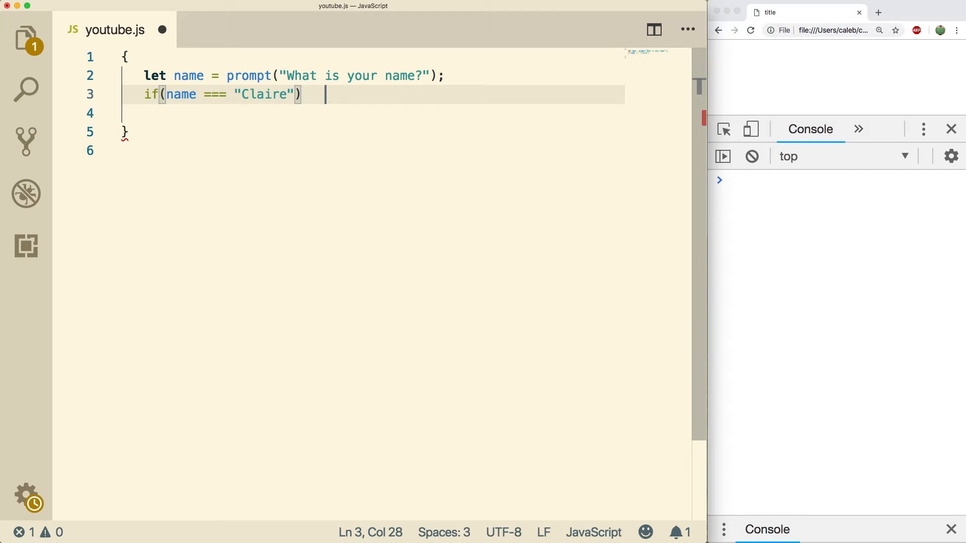
type("console.log();")
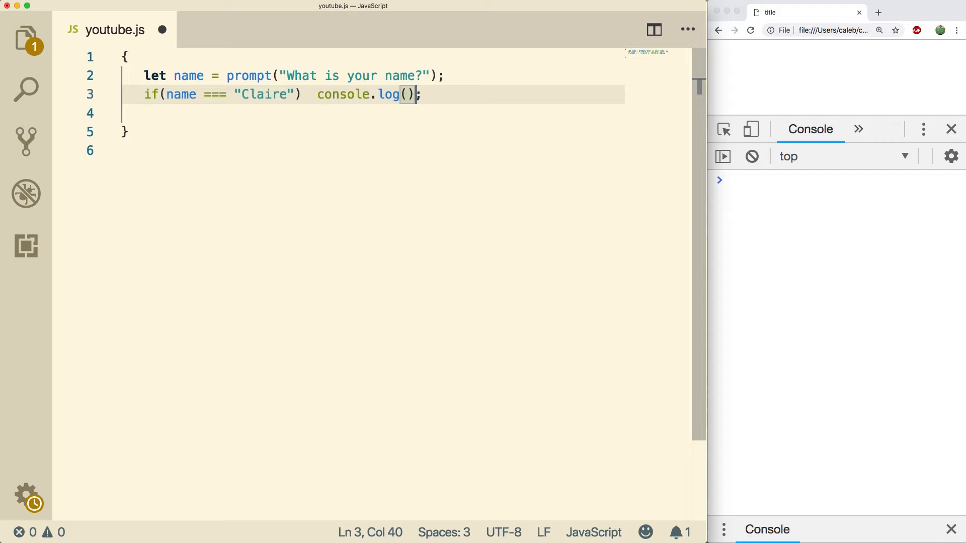
type("\"Hel")
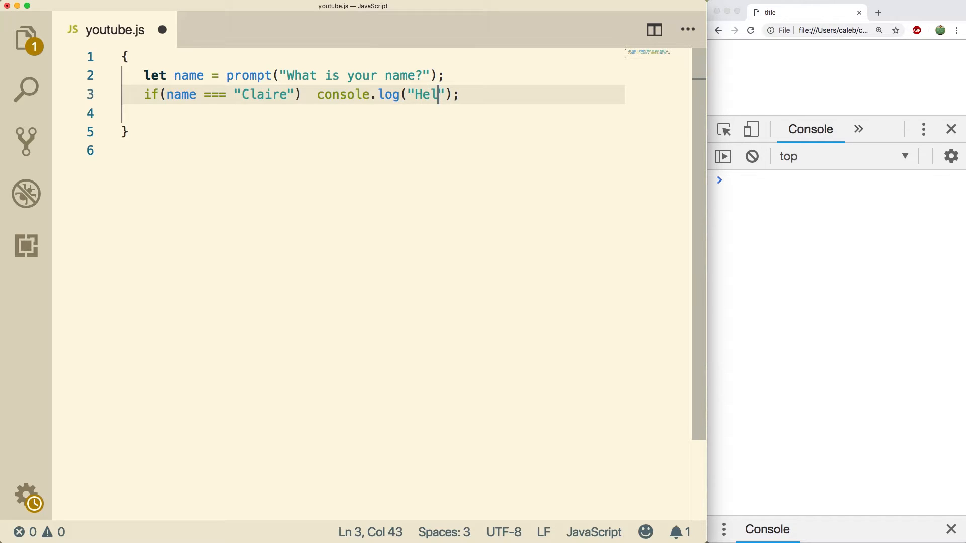
type("lo")
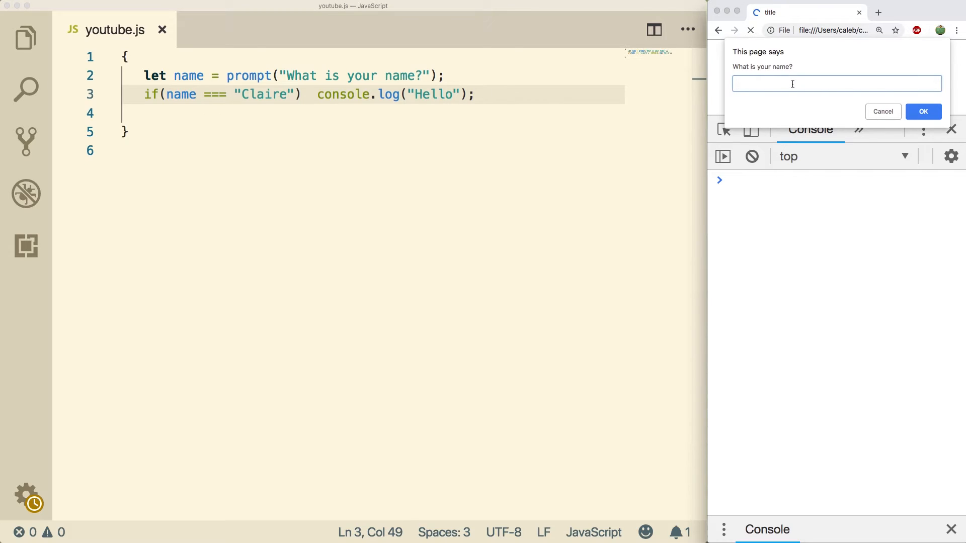
Submit Claire, then rerun and submit the made-up name 'fsdfsd' to see no Hello logged.
left_click(922, 111)
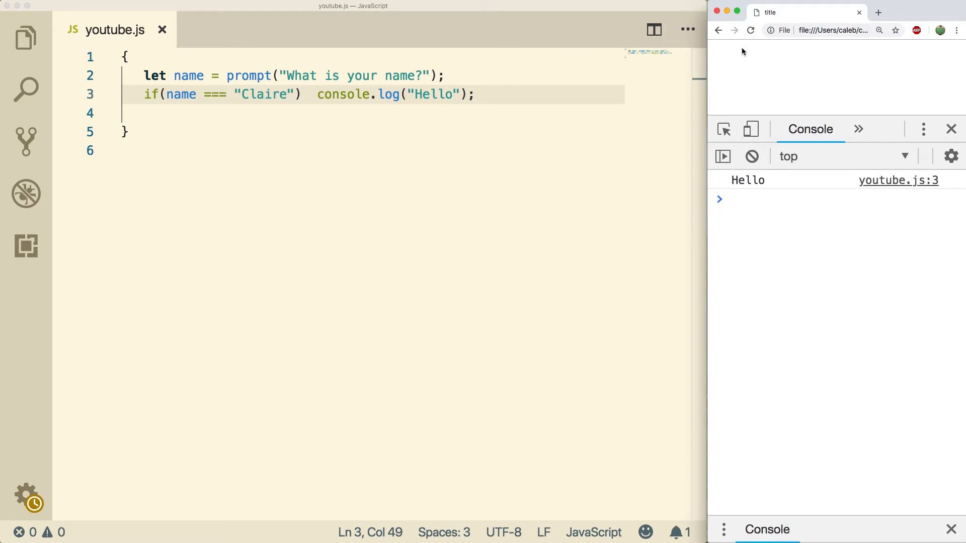
type("fsdfsd")
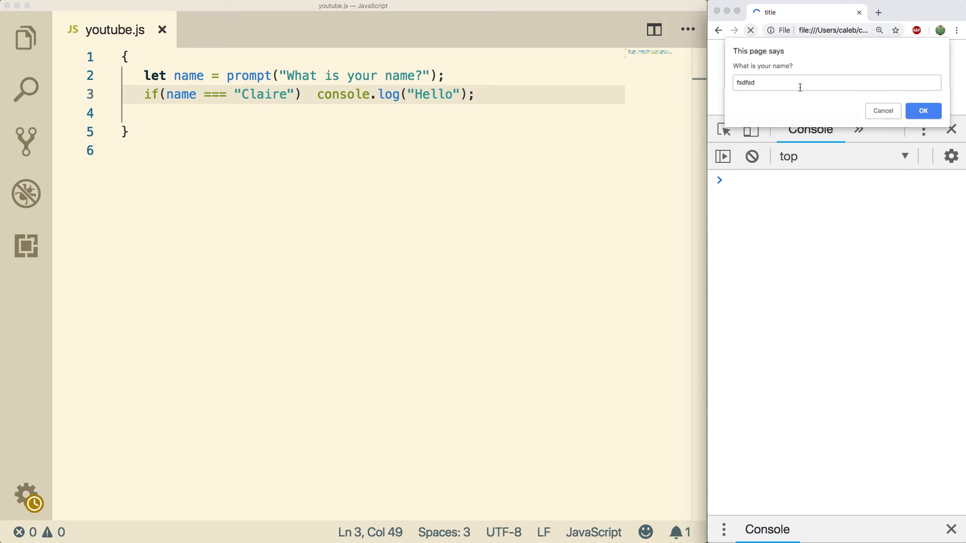
left_click(922, 111)
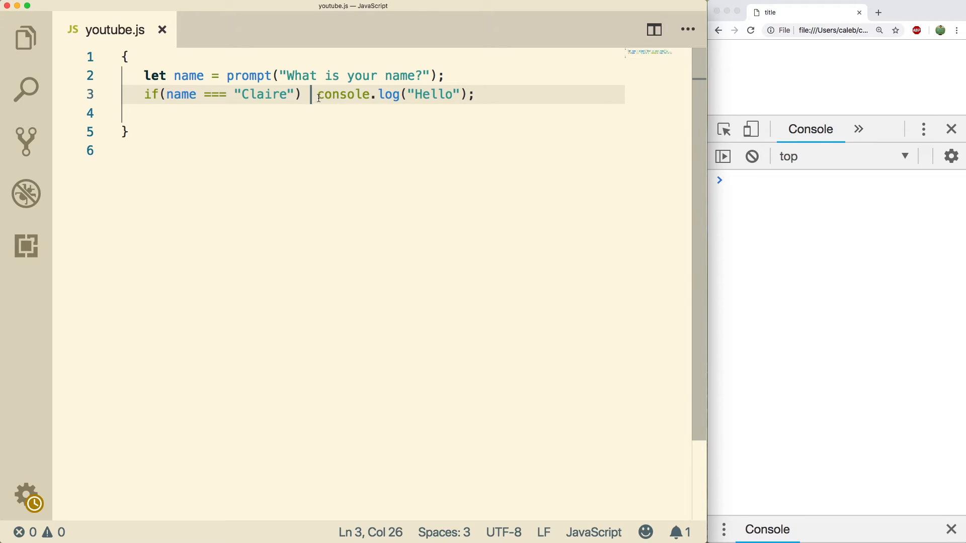
Move console.log("Hello") onto its own indented line and try a let x = 5; statement.
left_click_drag(316, 94, 474, 95)
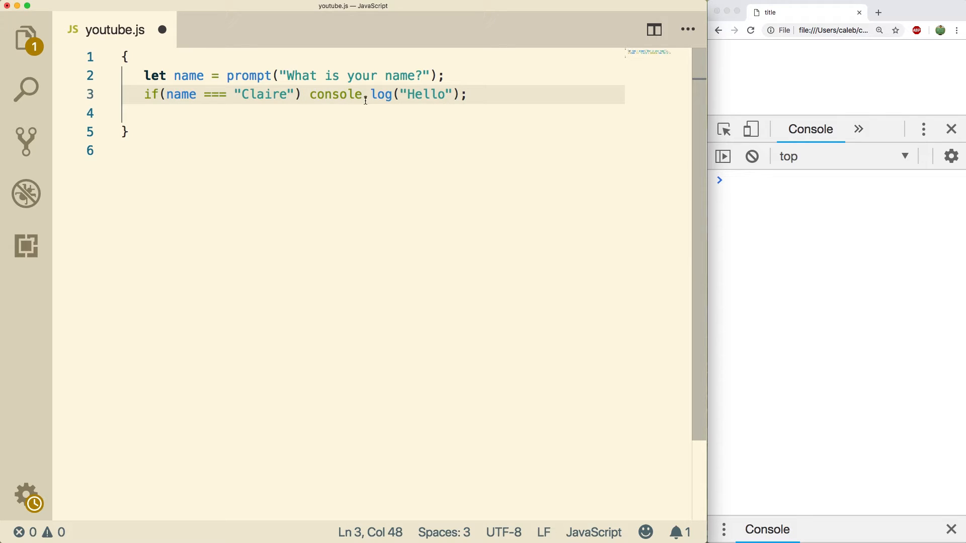
key("Enter")
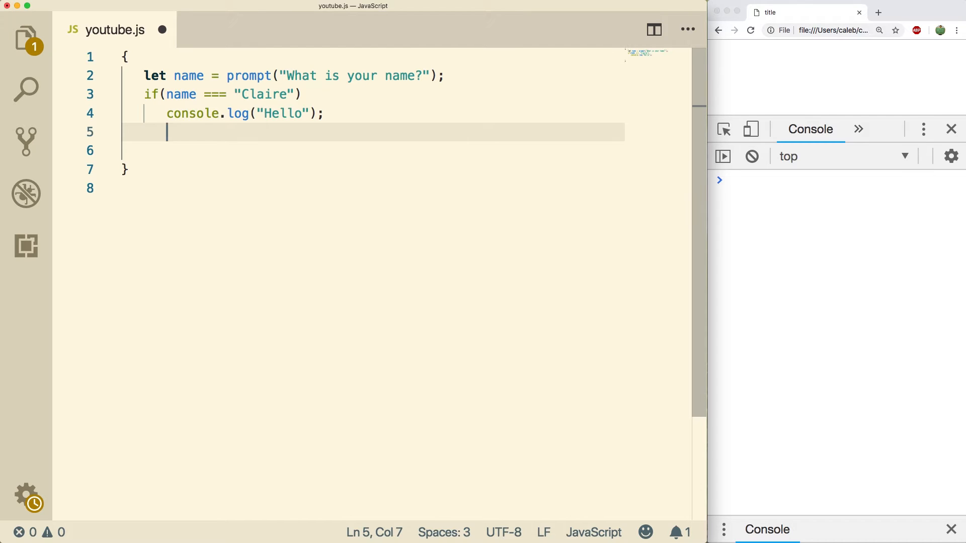
type("let x = 5;")
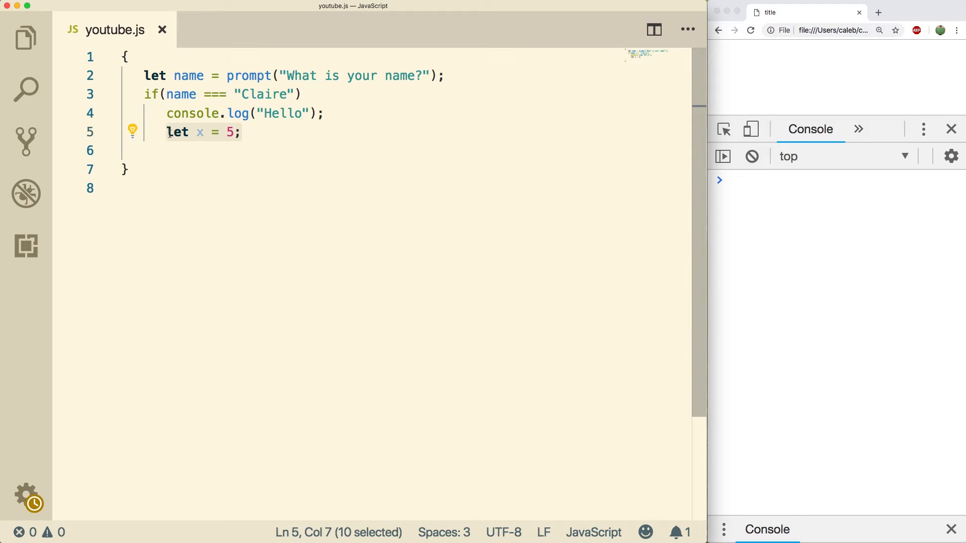
Add a second line console.log("This evereytmimte "); after the if block.
type("console.log(\"\");")
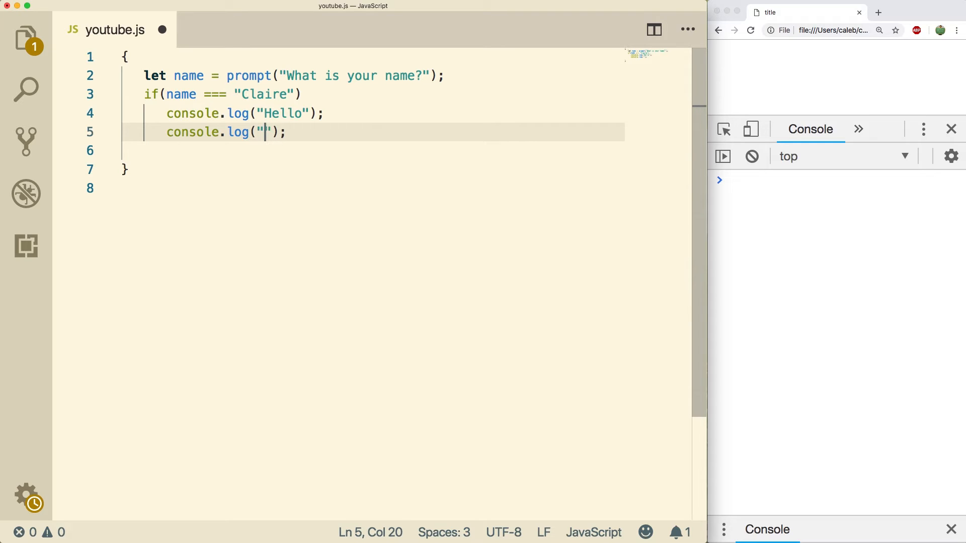
type("This evereytm")
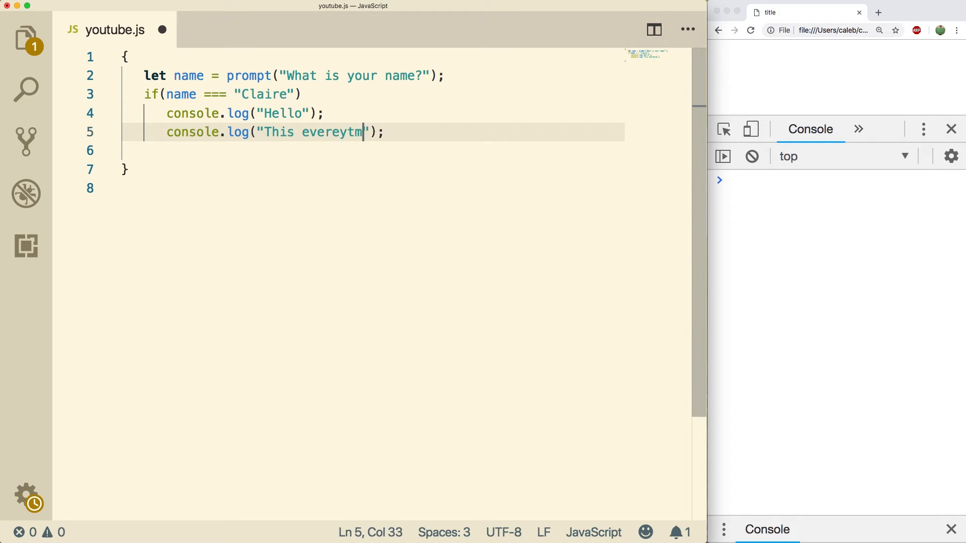
type("imte")
type("C")
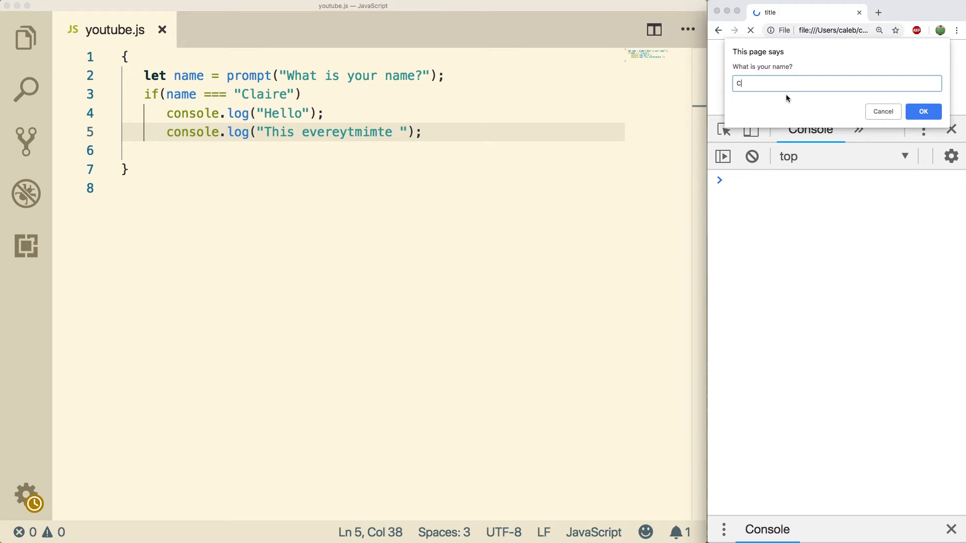
Submit a non-Claire name so only the second message logs, then return to the script.
left_click(922, 112)
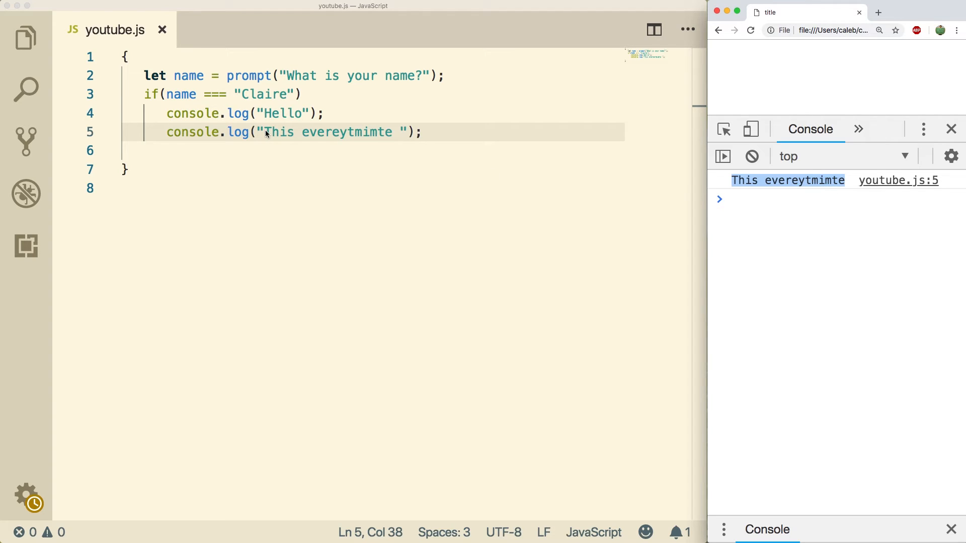
left_click(260, 132)
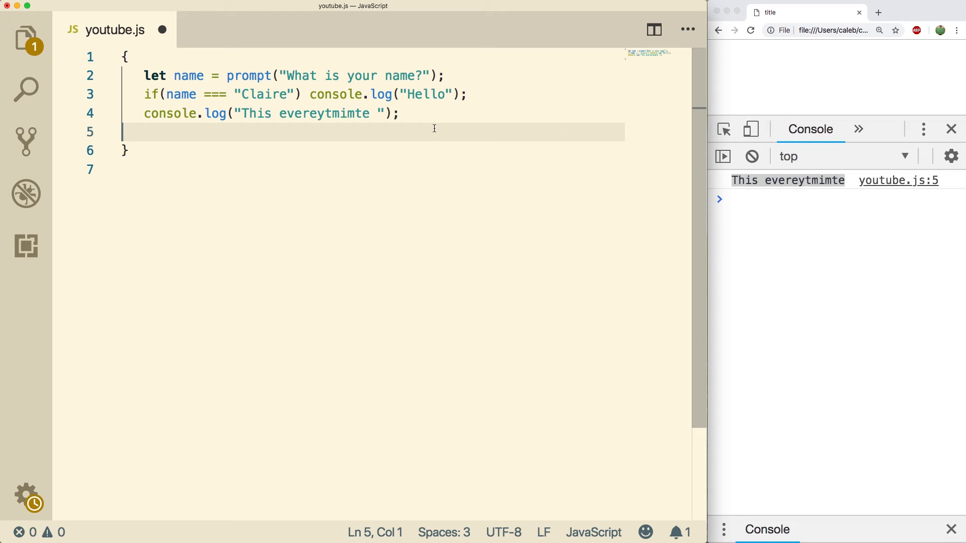
Wrap the one-line if's console.log("Hello"); in { } and check the braced block's extent.
left_click(400, 113)
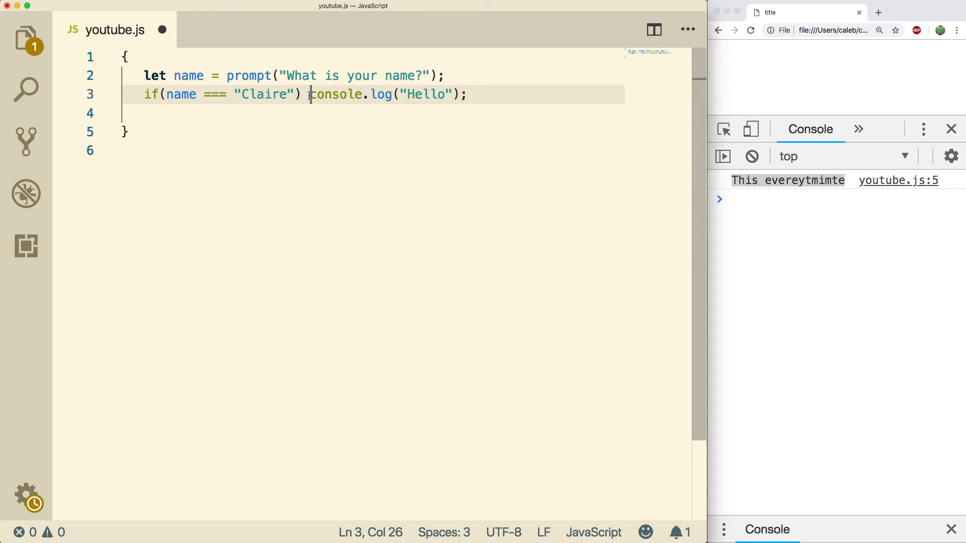
type("{")
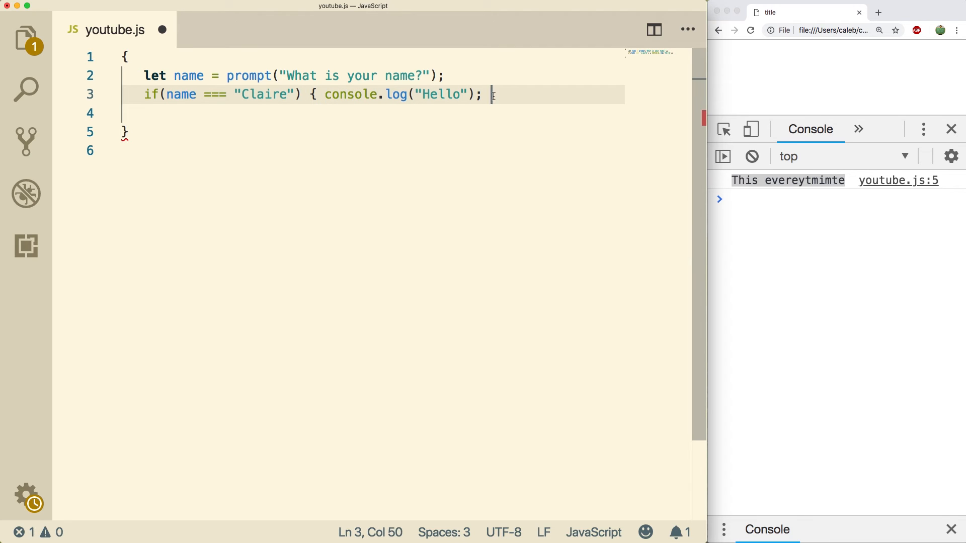
type("}")
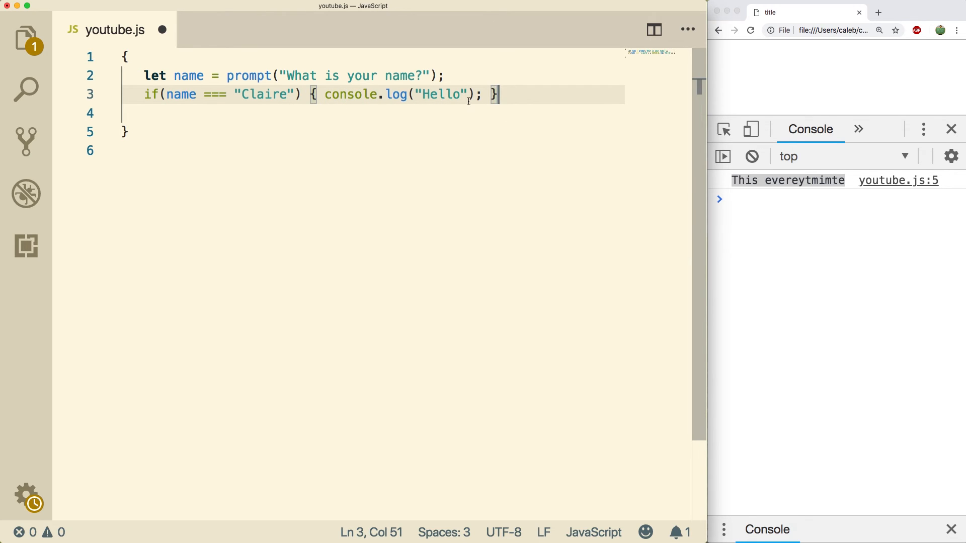
double_click(350, 95)
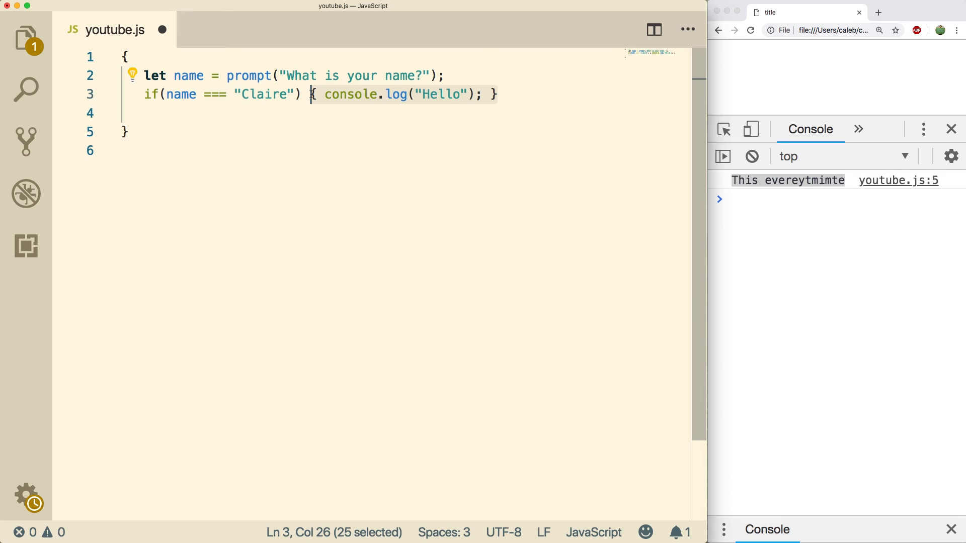
left_click(511, 93)
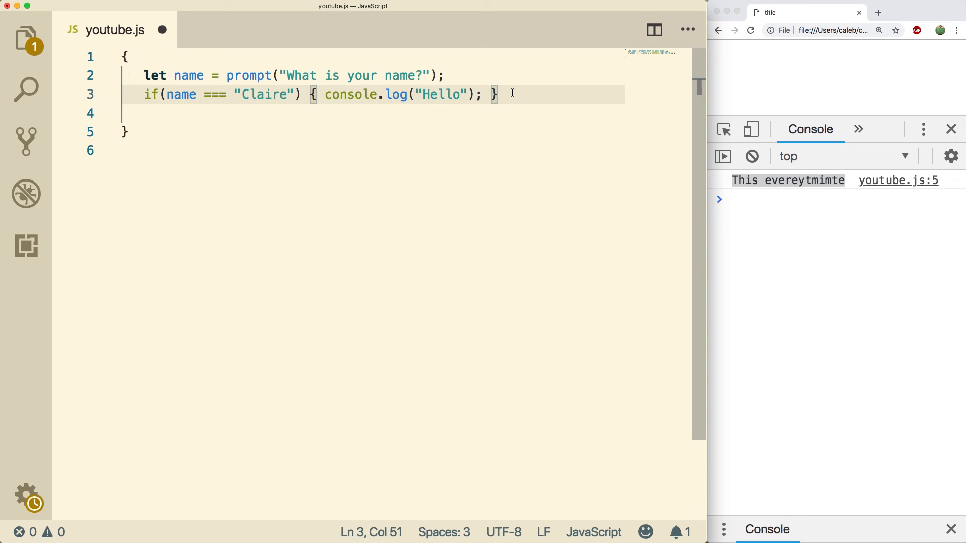